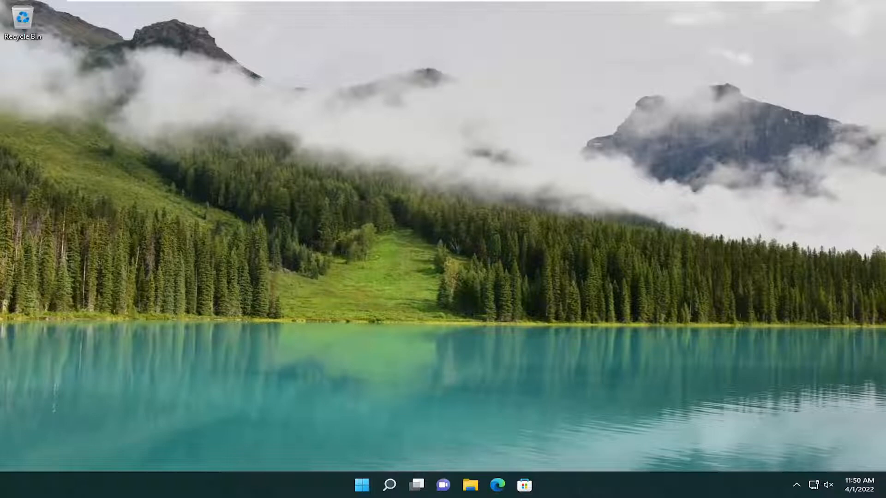
mouse_move(353, 454)
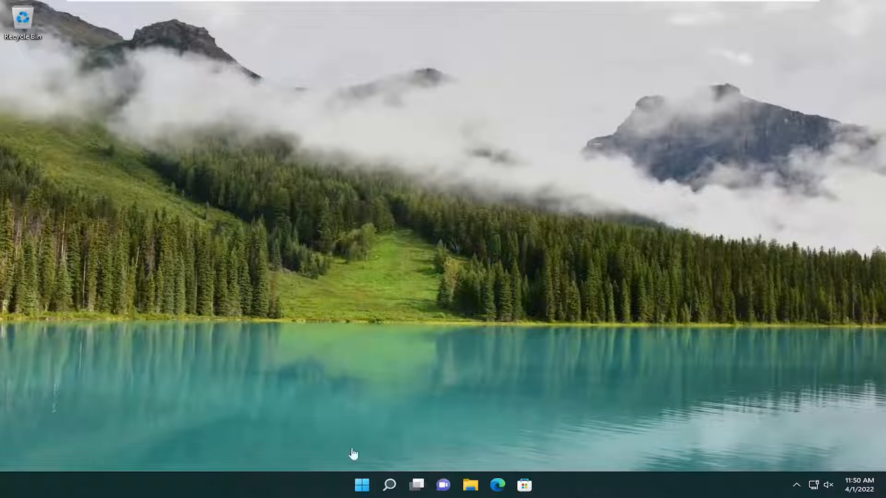
Search Windows for 'troubleshoot settings' from the taskbar.
click(390, 485)
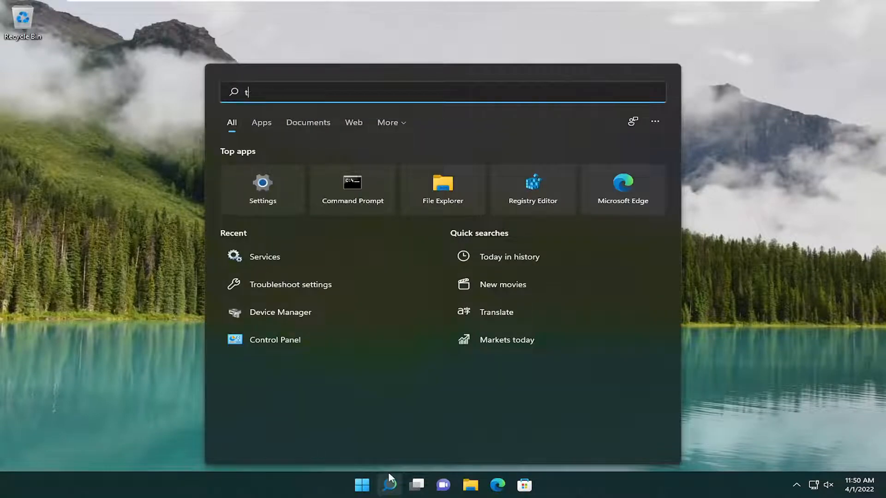
text(roubleshoot settings)
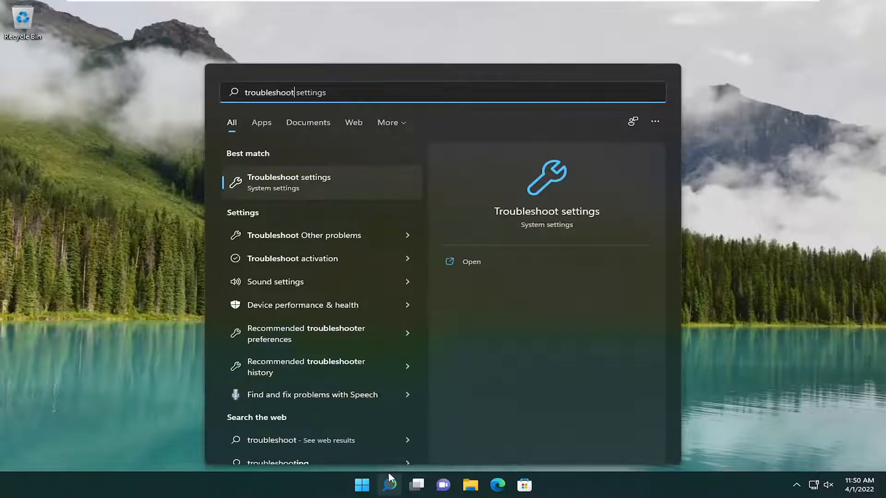
mouse_move(292, 238)
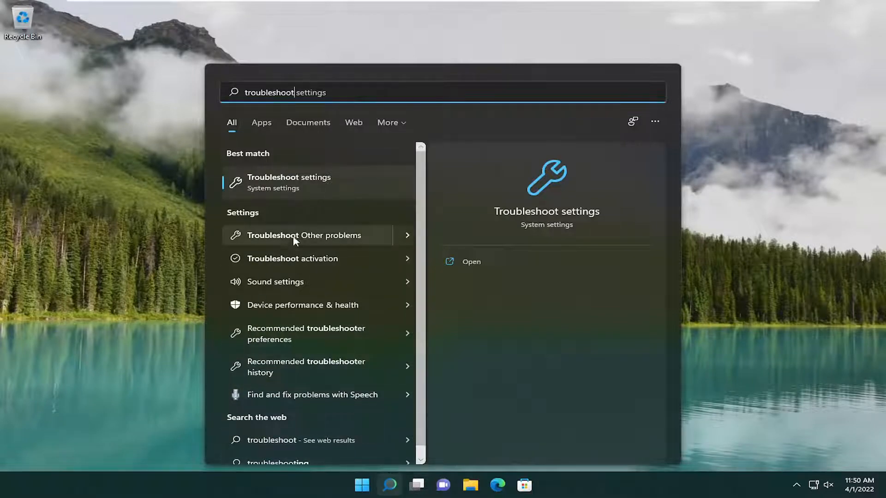
Run the Windows Update troubleshooter from Other troubleshooters in Troubleshoot settings.
click(289, 177)
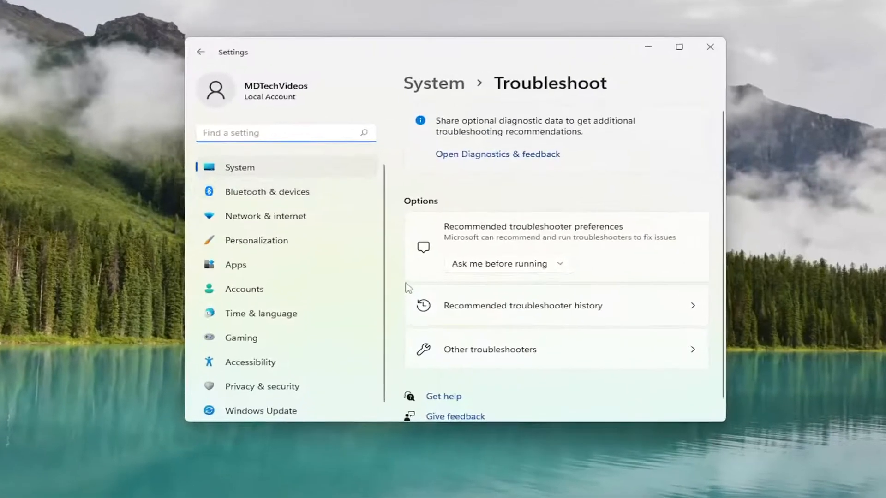
click(489, 349)
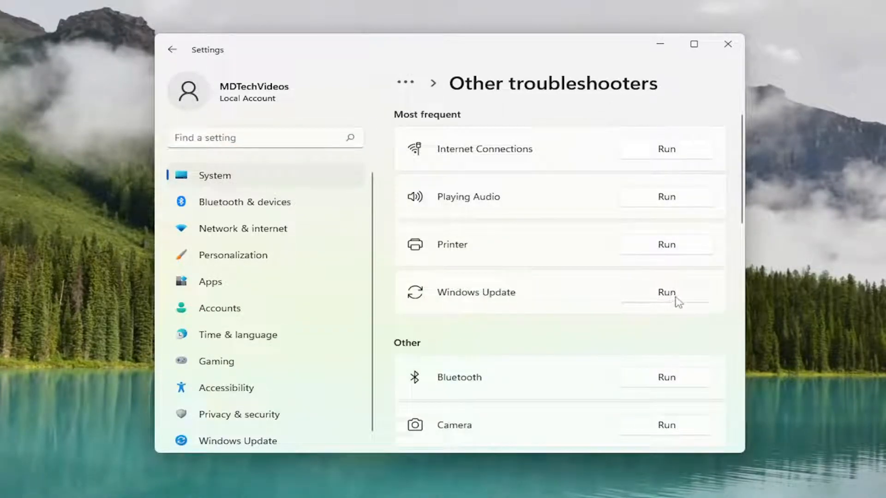
click(665, 292)
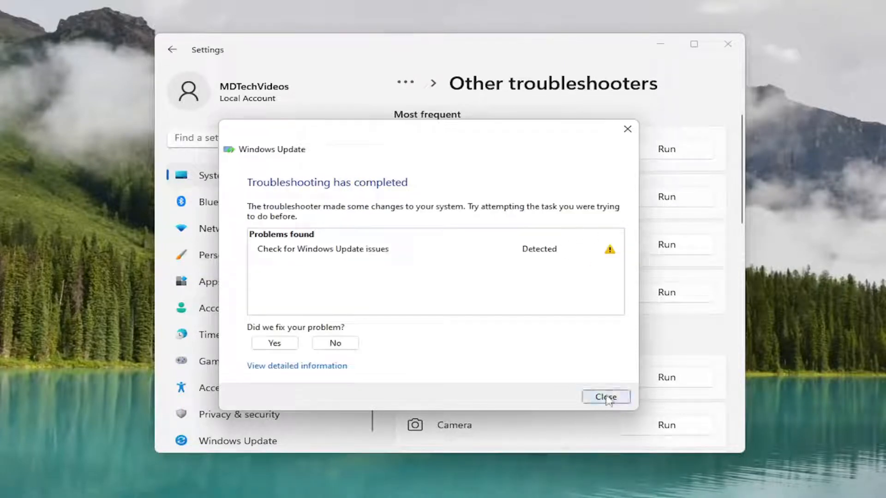
Close the completed Windows Update troubleshooter report.
click(604, 397)
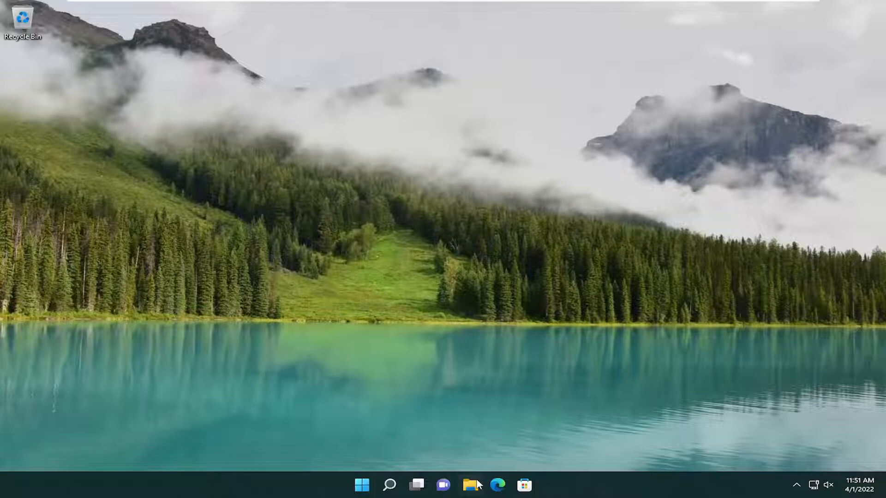
Browse File Explorer to C:\Windows\SoftwareDistribution.
click(471, 485)
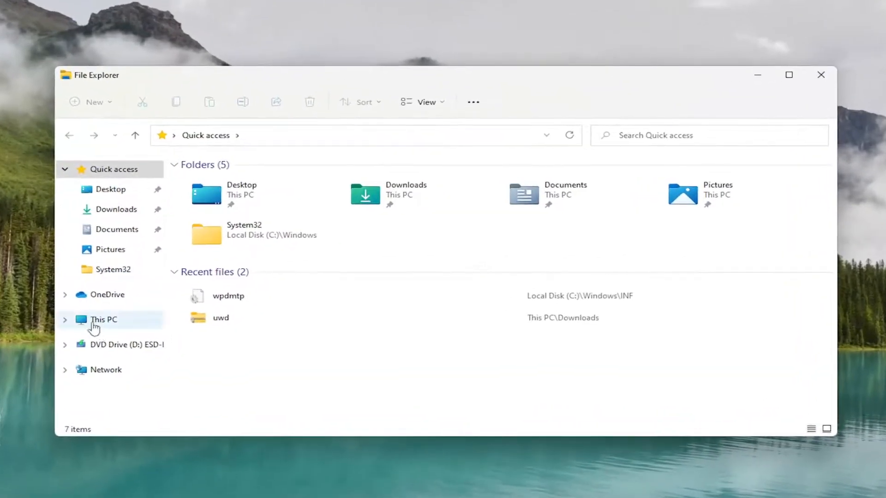
click(104, 320)
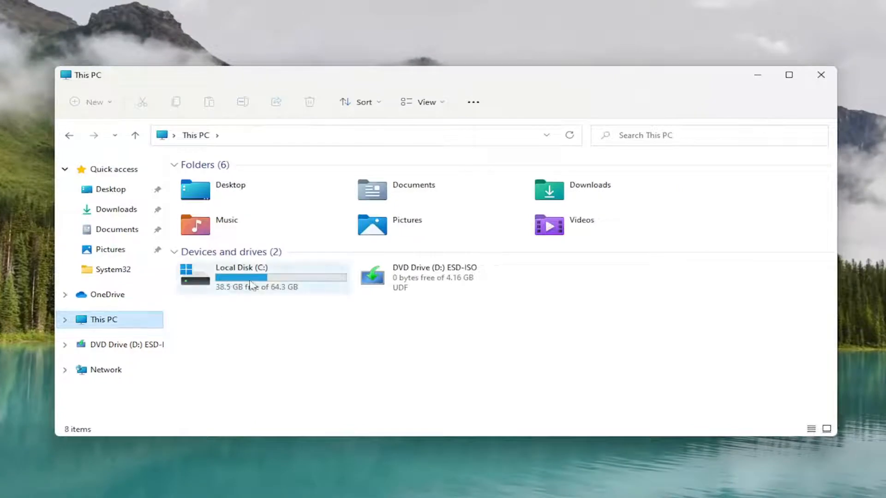
double_click(241, 277)
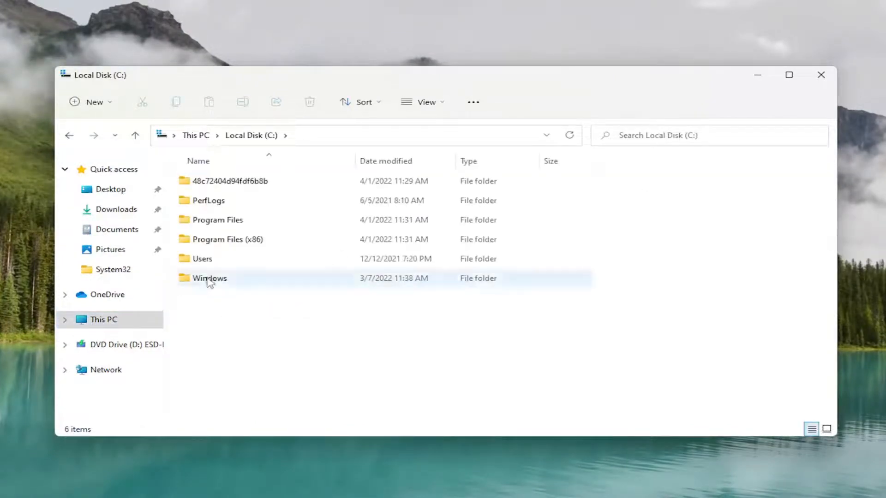
double_click(209, 278)
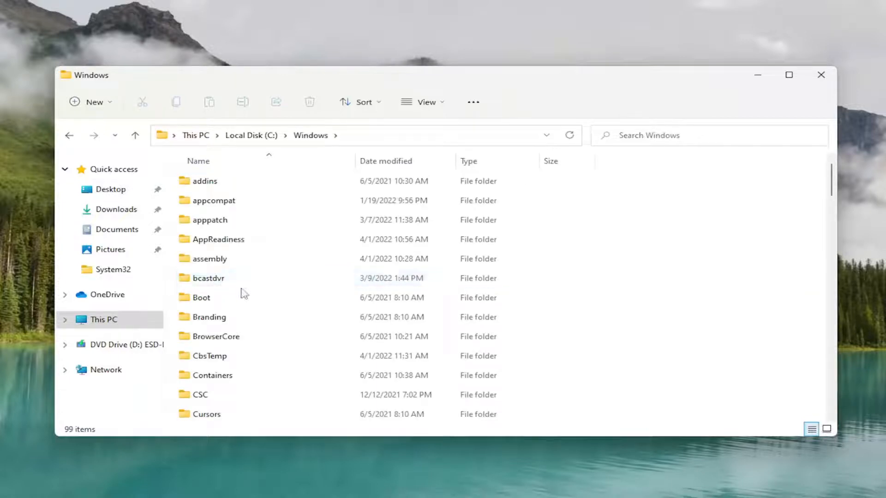
scroll(down, 3)
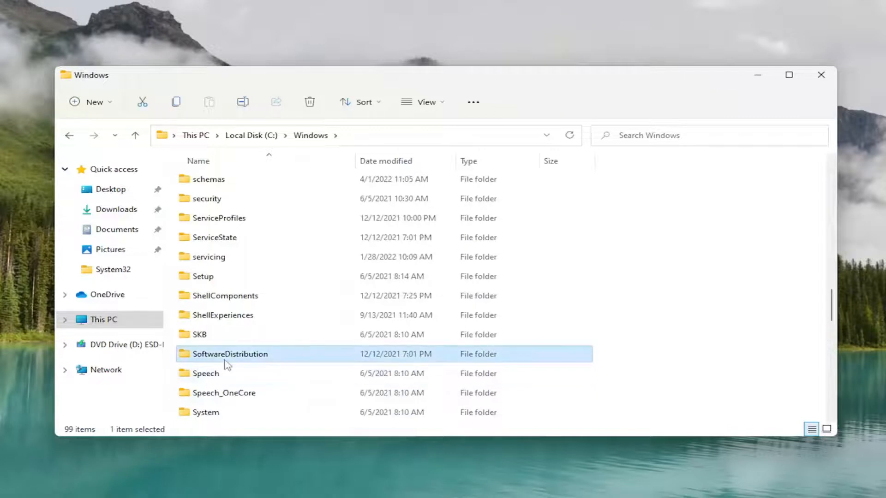
double_click(229, 354)
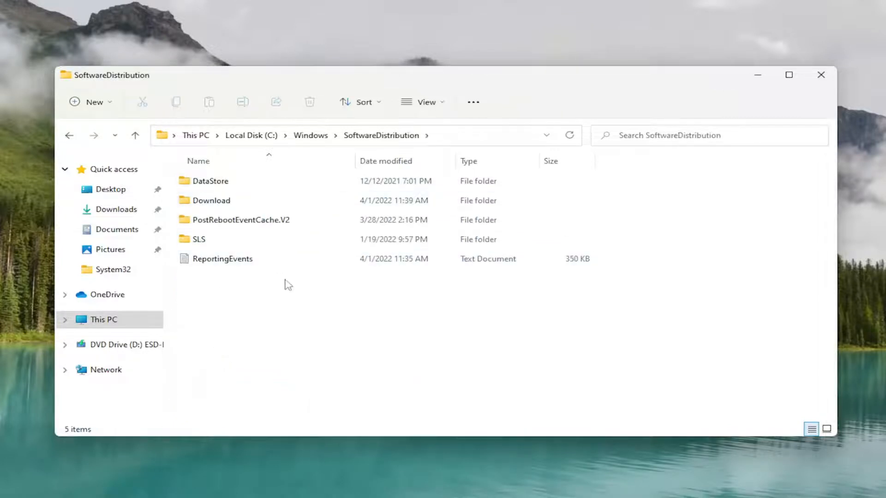
Delete all SoftwareDistribution items, skipping the in-use ReportingEvents file and DataStore folder.
key(ctrl+a)
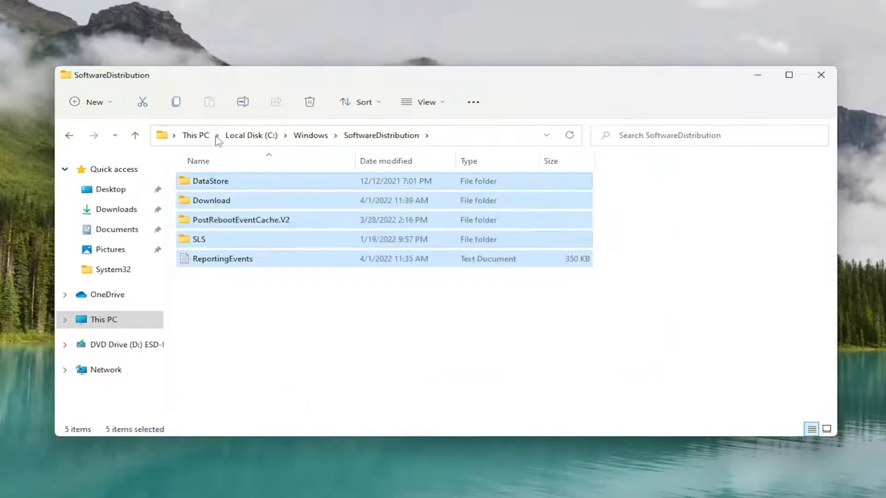
mouse_move(300, 260)
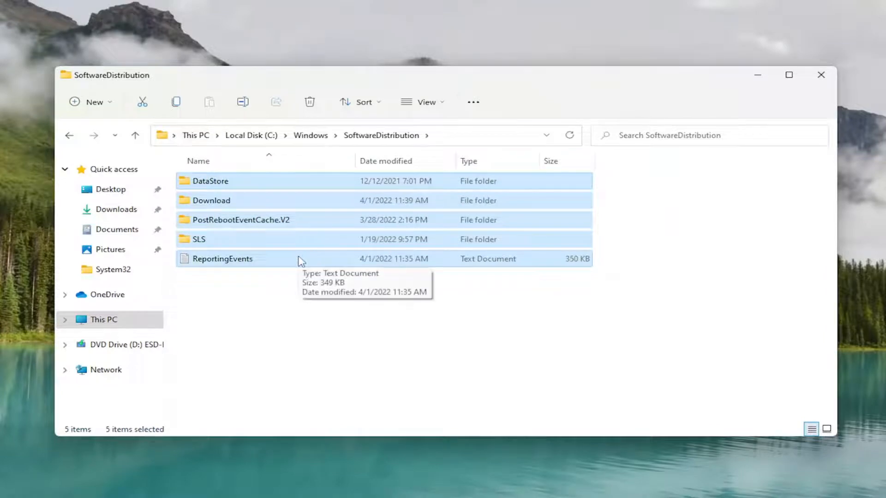
mouse_move(269, 207)
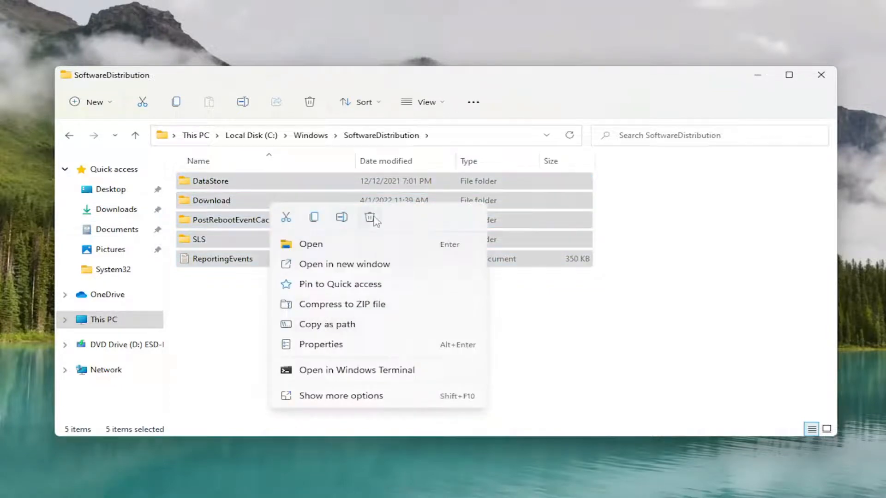
click(371, 218)
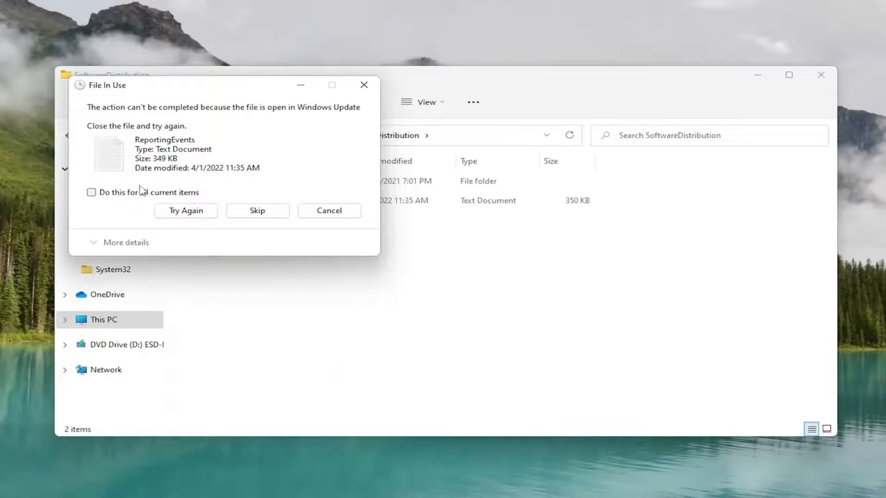
click(91, 192)
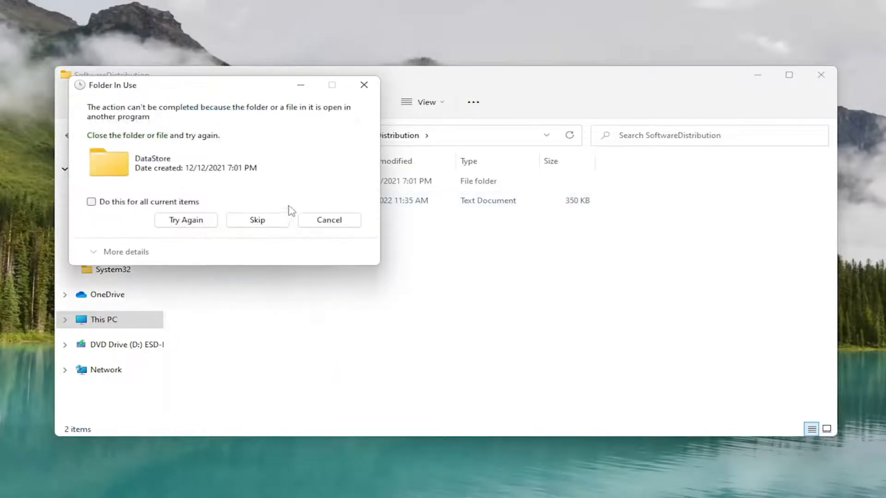
click(257, 219)
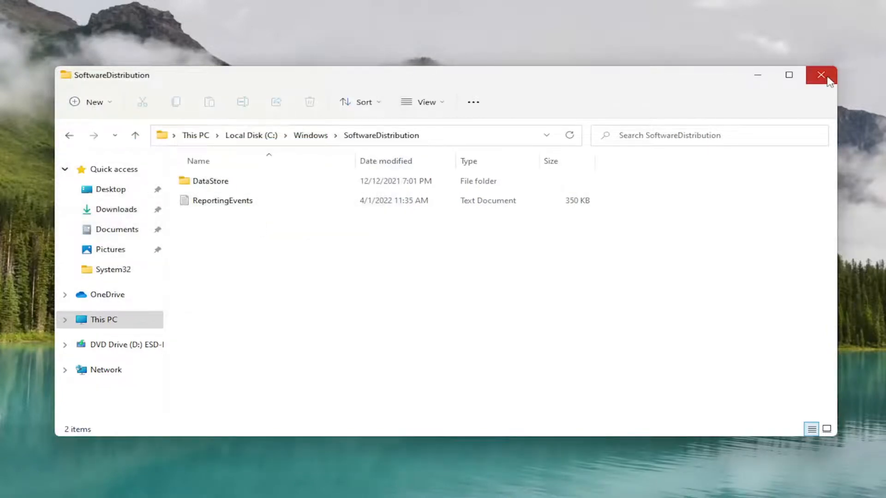
click(821, 75)
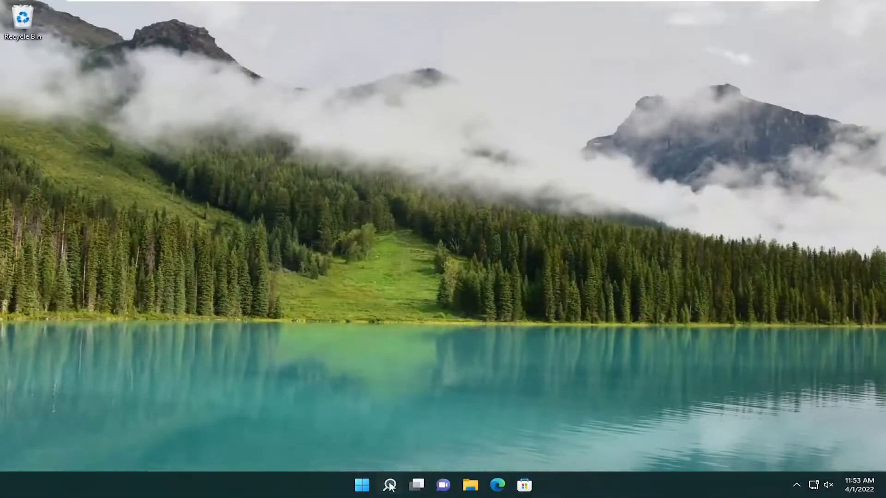
text(updates)
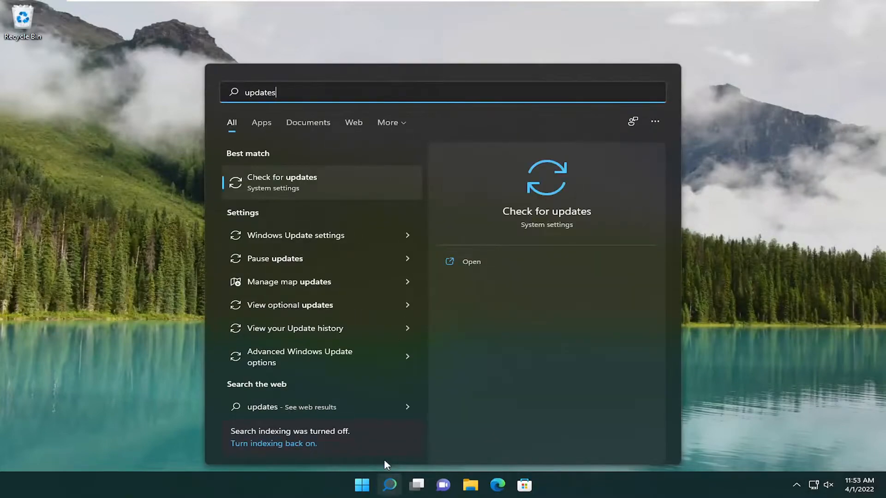
mouse_move(286, 188)
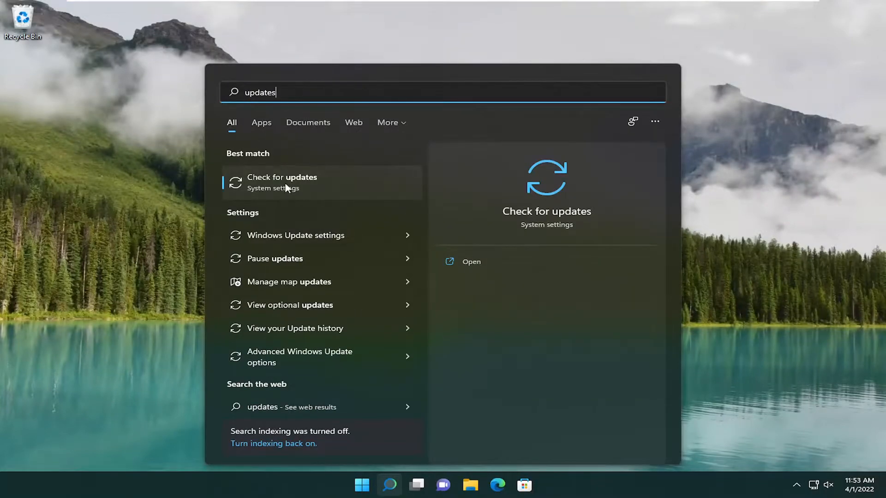
click(282, 181)
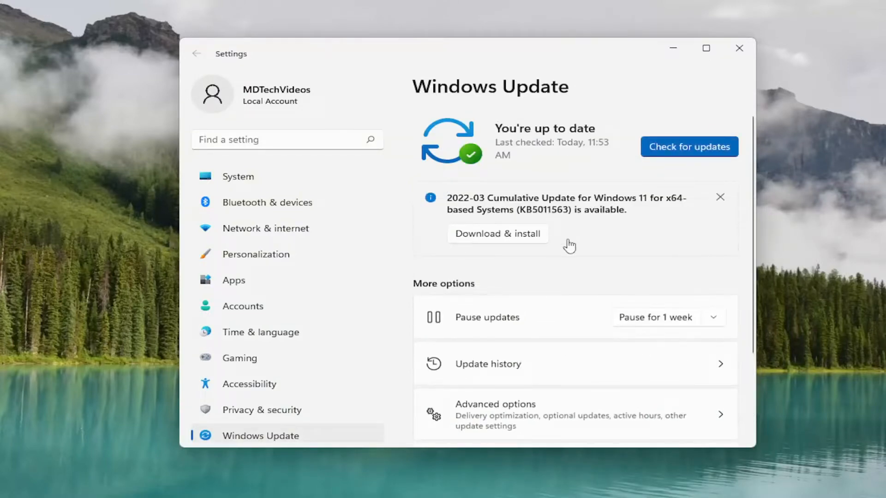
mouse_move(498, 224)
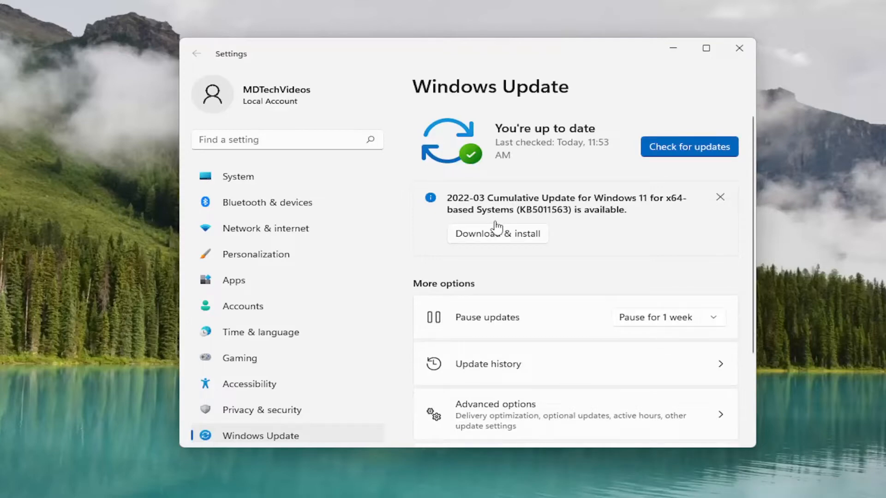
click(738, 48)
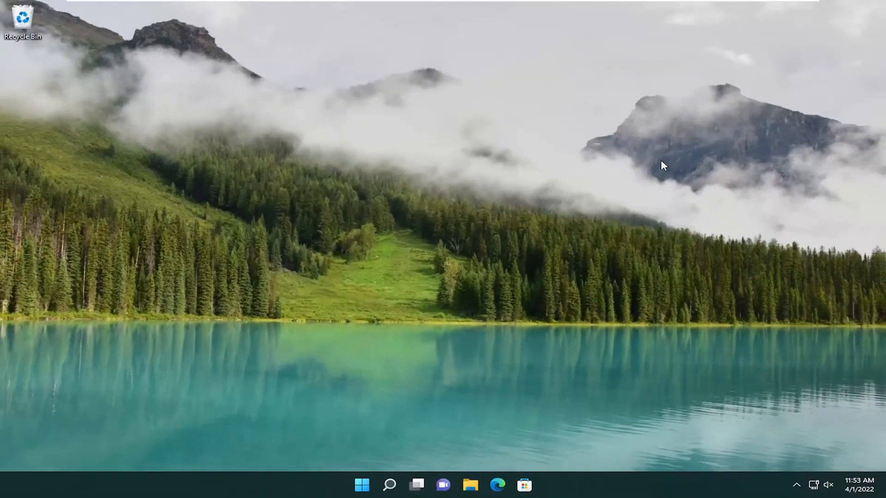